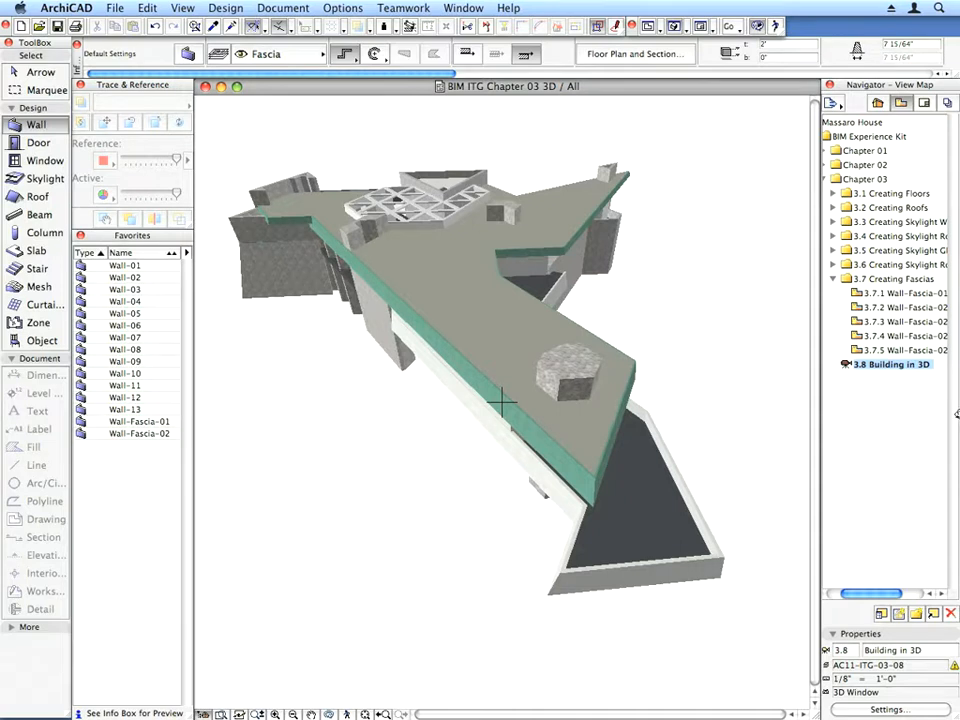
Open the 3.1.1 Slab-01/01 view to show the plan with markers 1.9–1.12
click(833, 193)
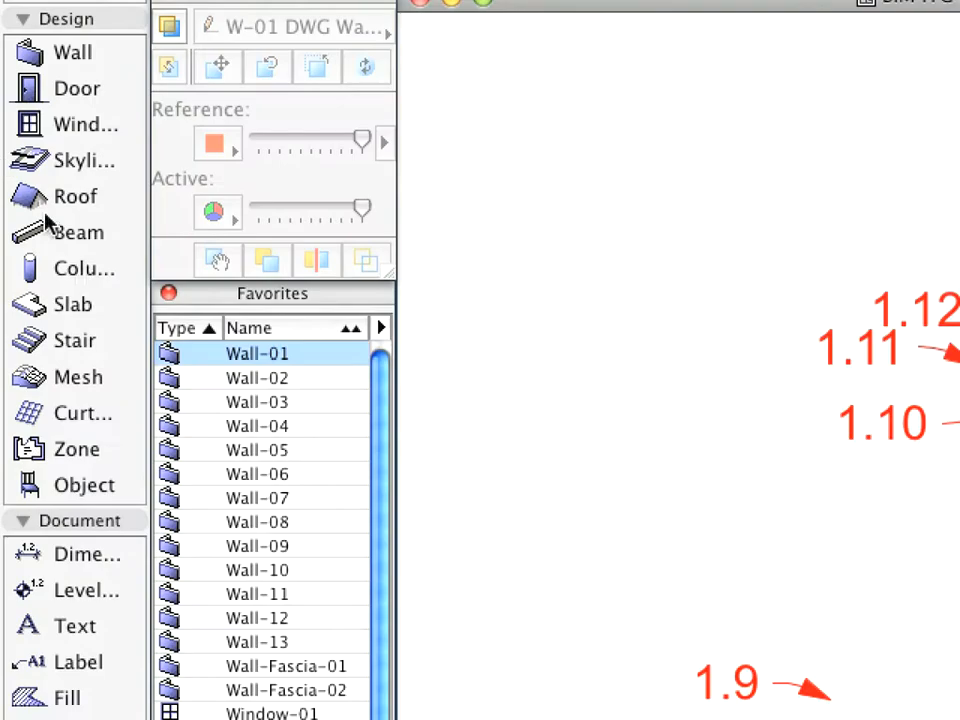
Activate the Slab tool so favorites Slab-01 to Slab-07 and Slab-Balcony Top appear
click(73, 304)
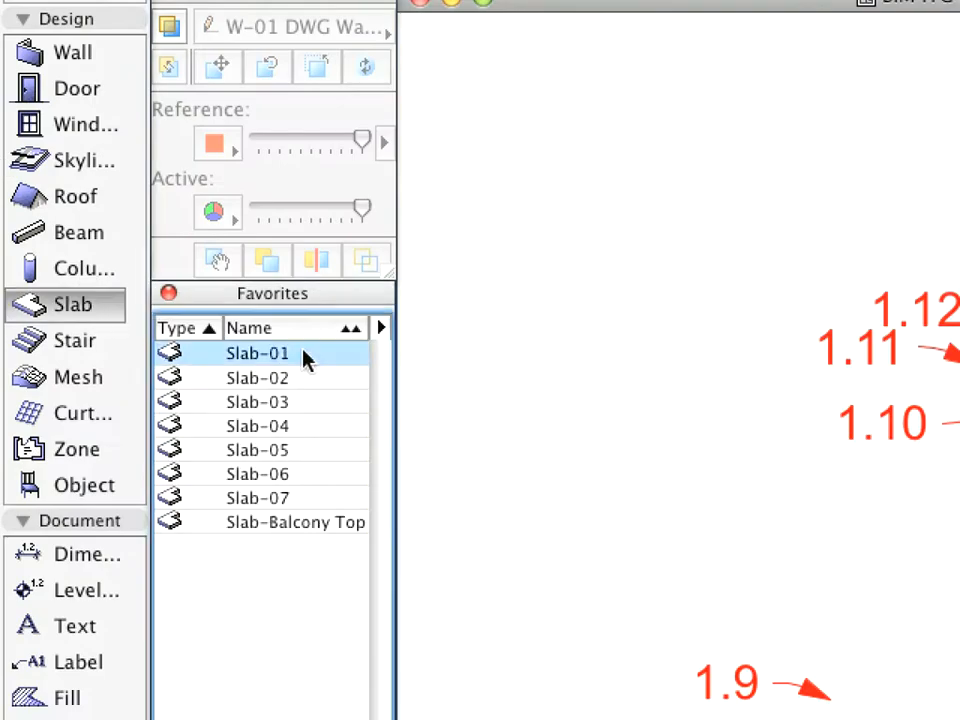
mouse_move(343, 358)
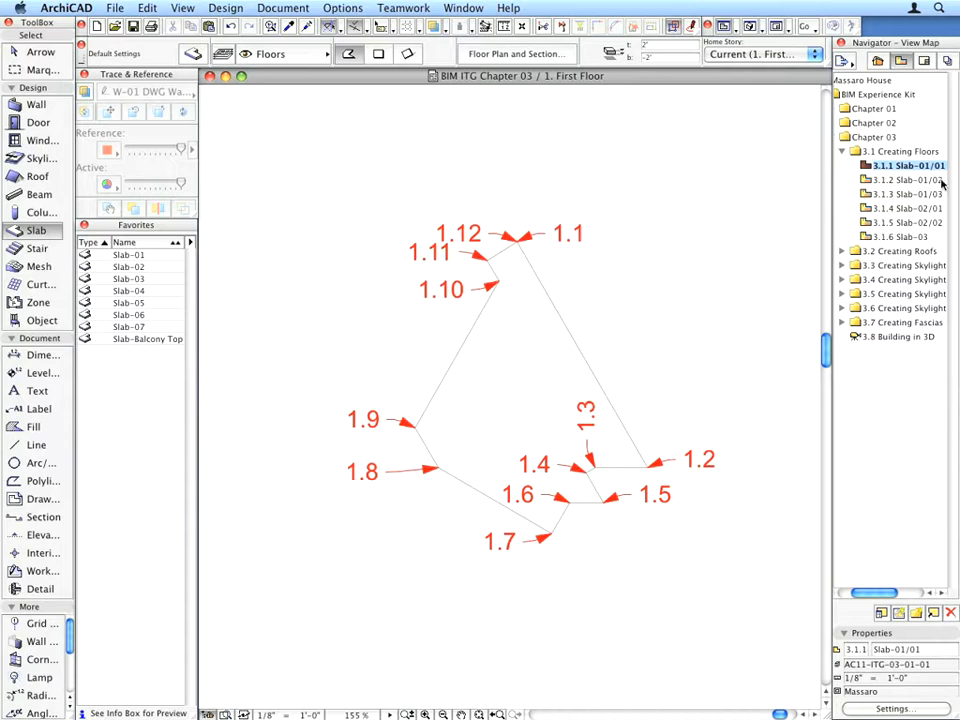
Open view 3.1.3 Slab-01/03, then the saved 3.1.4 Slab-02/01 view
click(905, 179)
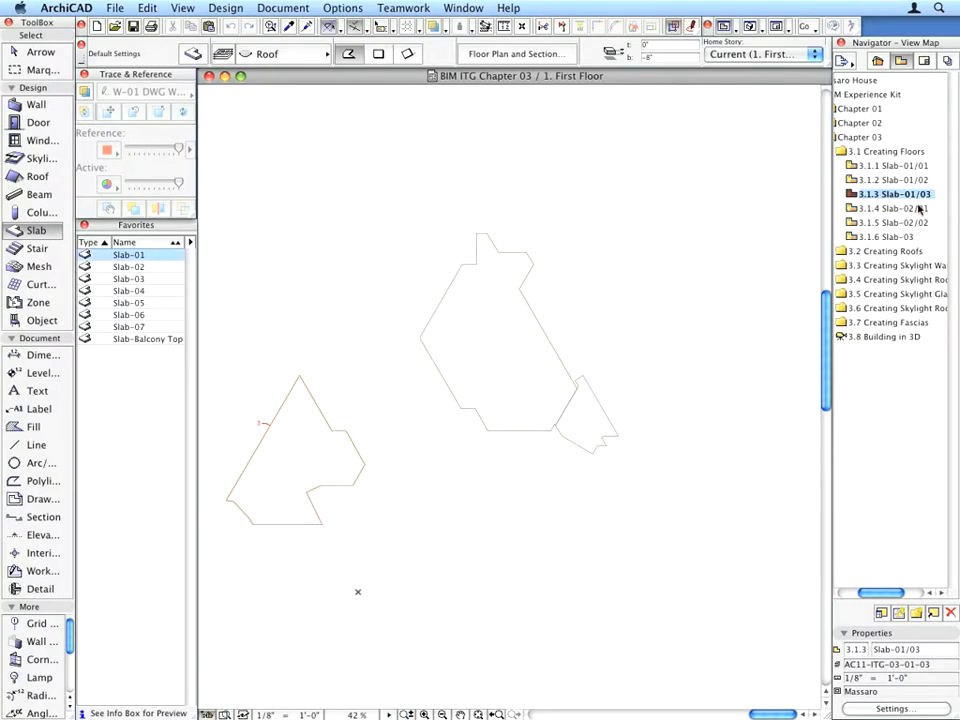
click(893, 208)
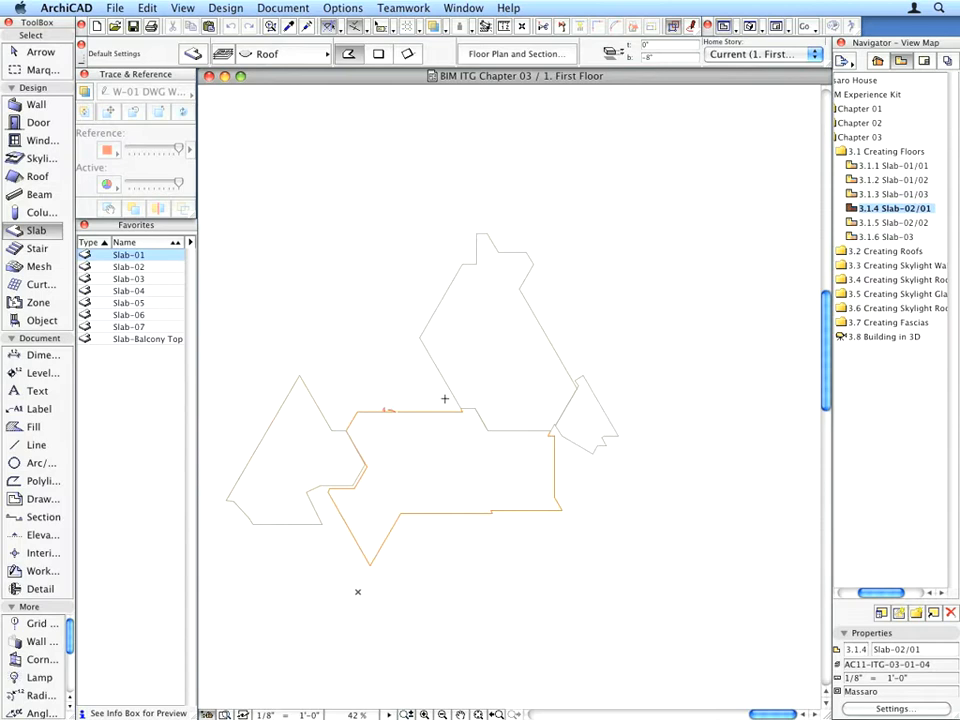